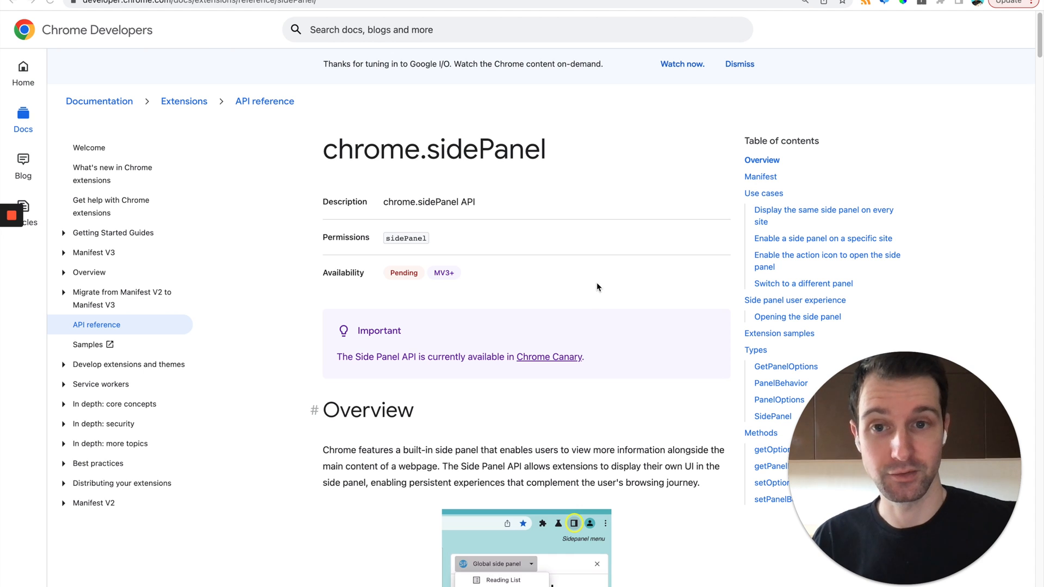
mouse_move(533, 408)
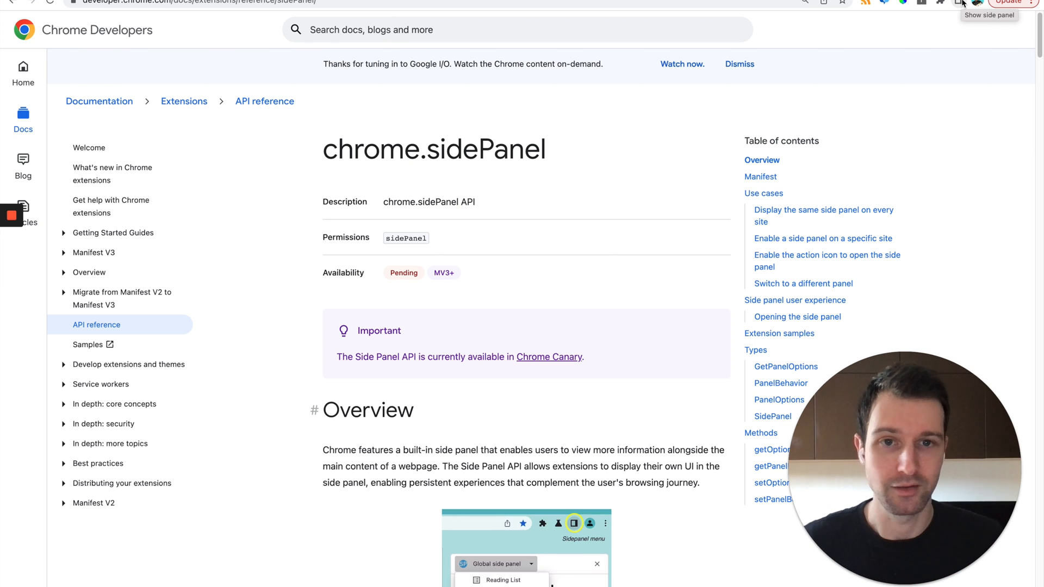
- Scroll down through the Browser Extension Academy course page on rustyextensions.com
scroll(down, 3)
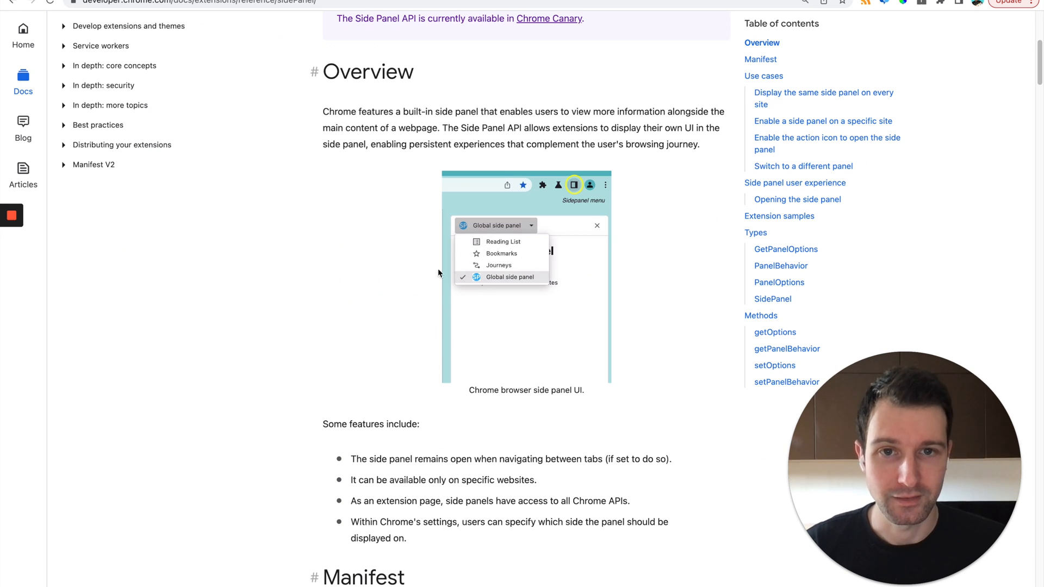
scroll(down, 3)
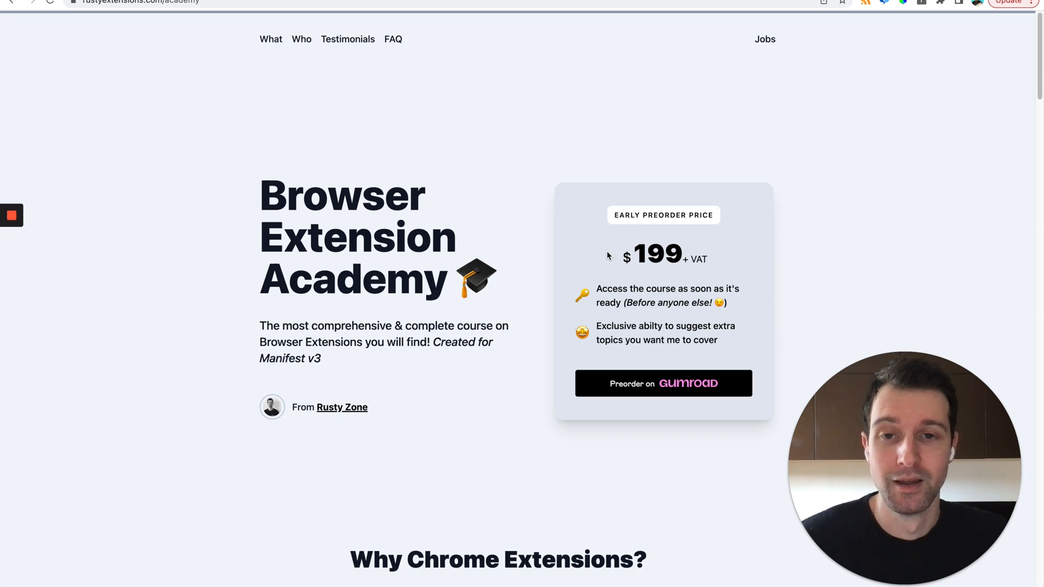
scroll(down, 3)
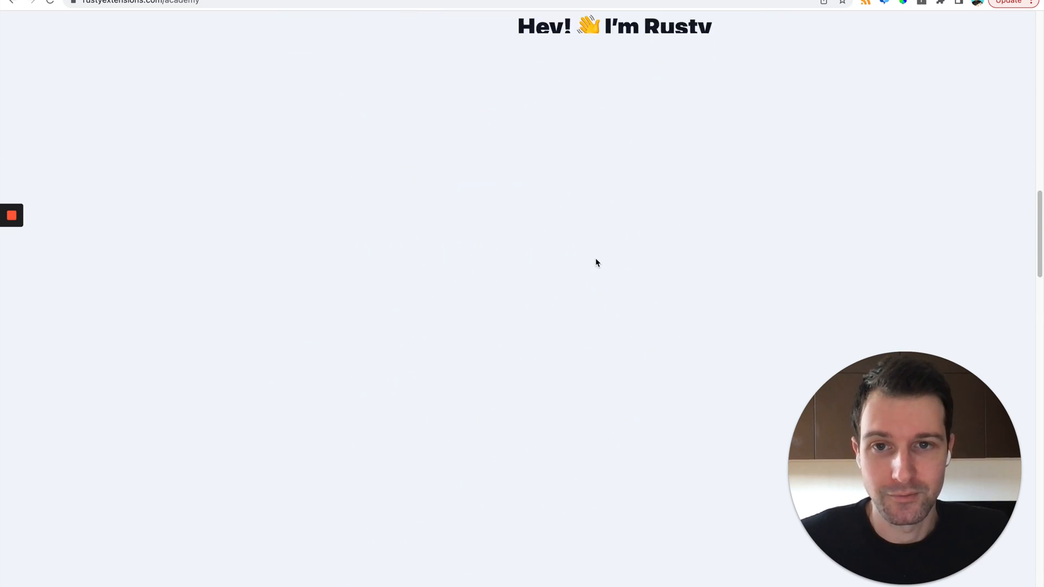
scroll(down, 3)
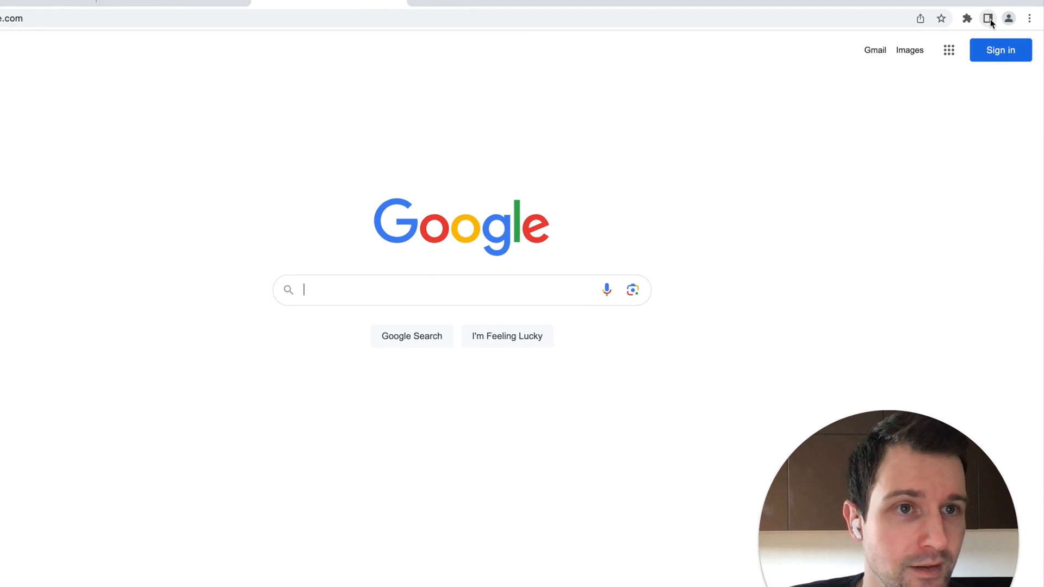
- Show the Global side panel from the toolbar, close and reopen it, then load Google's About page beside it
click(990, 18)
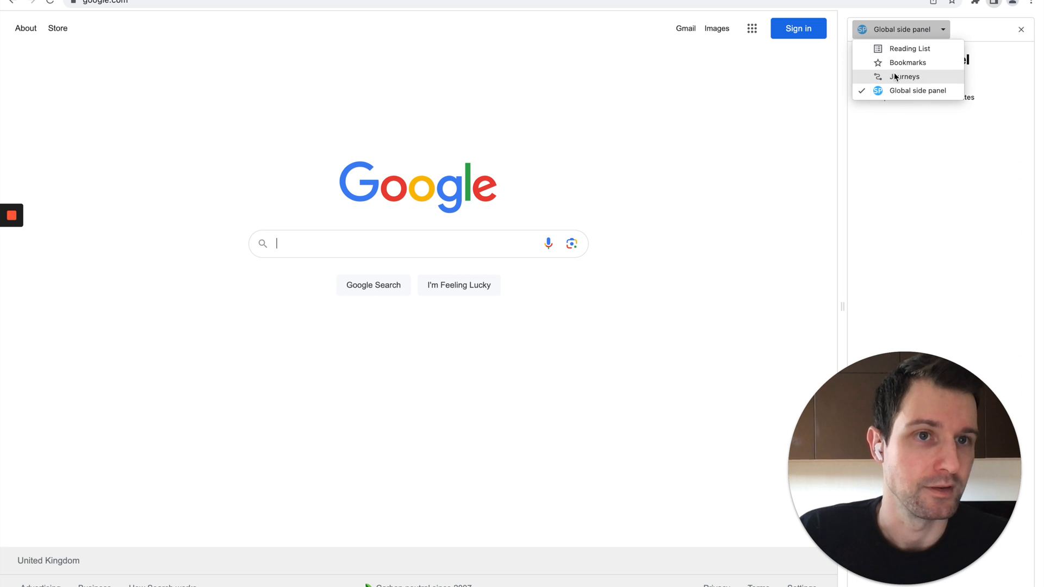
mouse_move(898, 51)
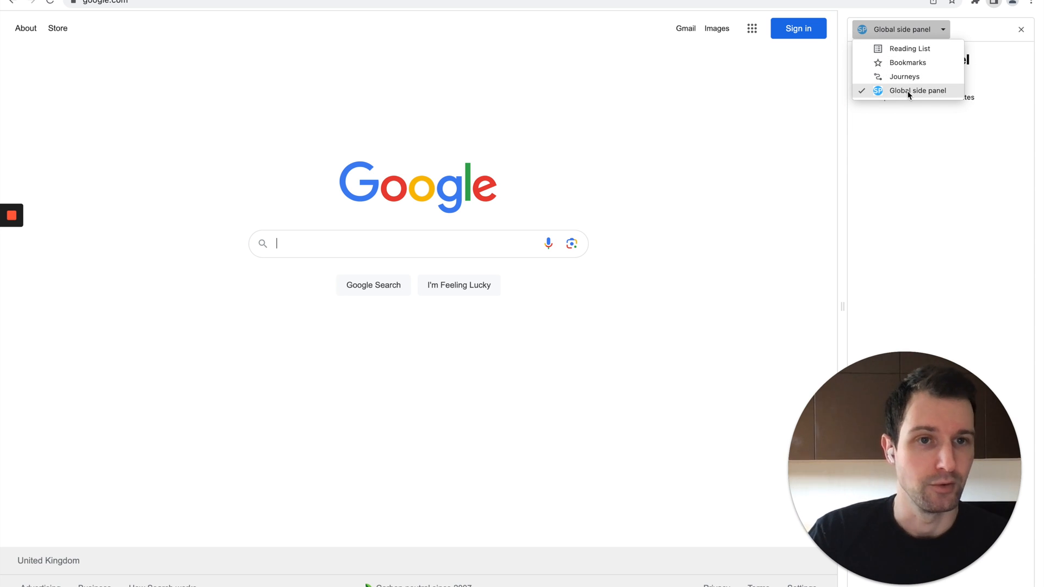
mouse_move(981, 4)
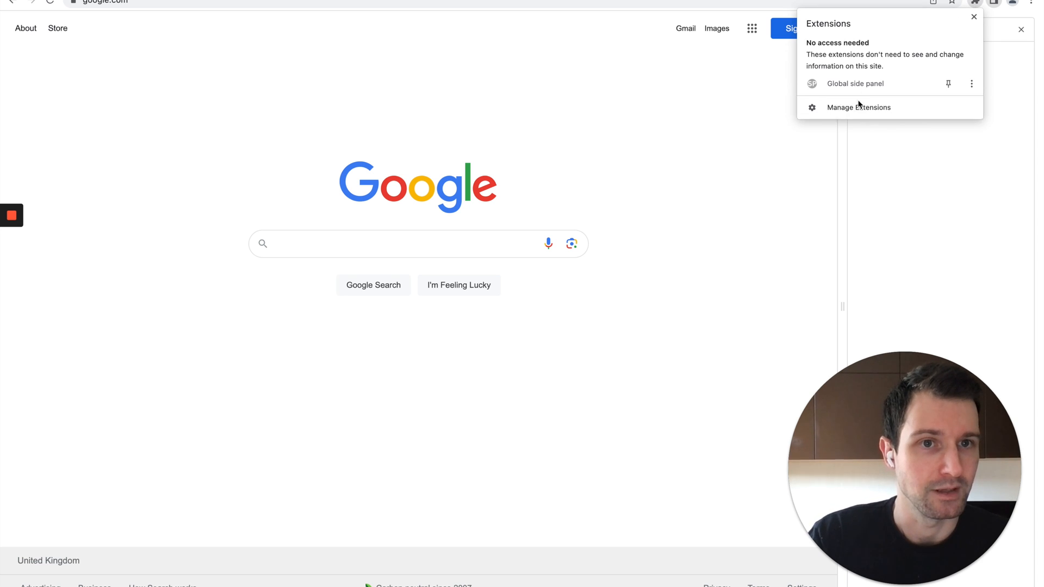
click(855, 84)
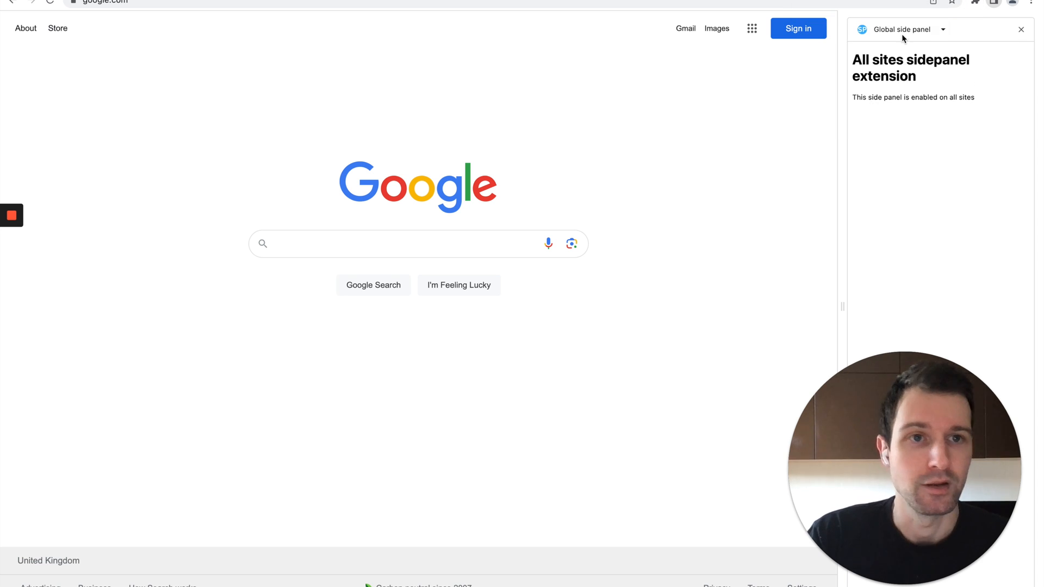
mouse_move(929, 176)
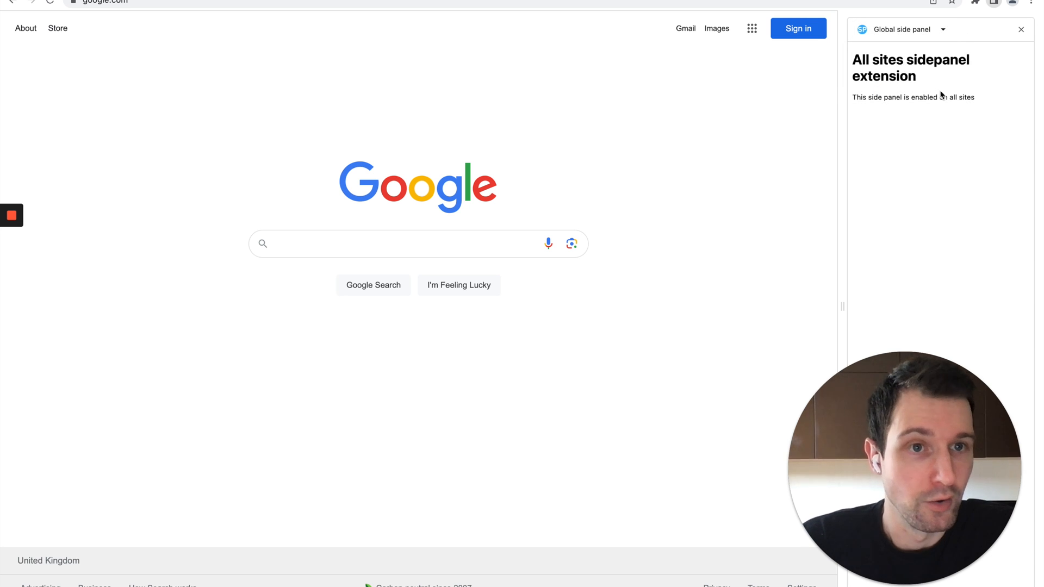
click(1020, 29)
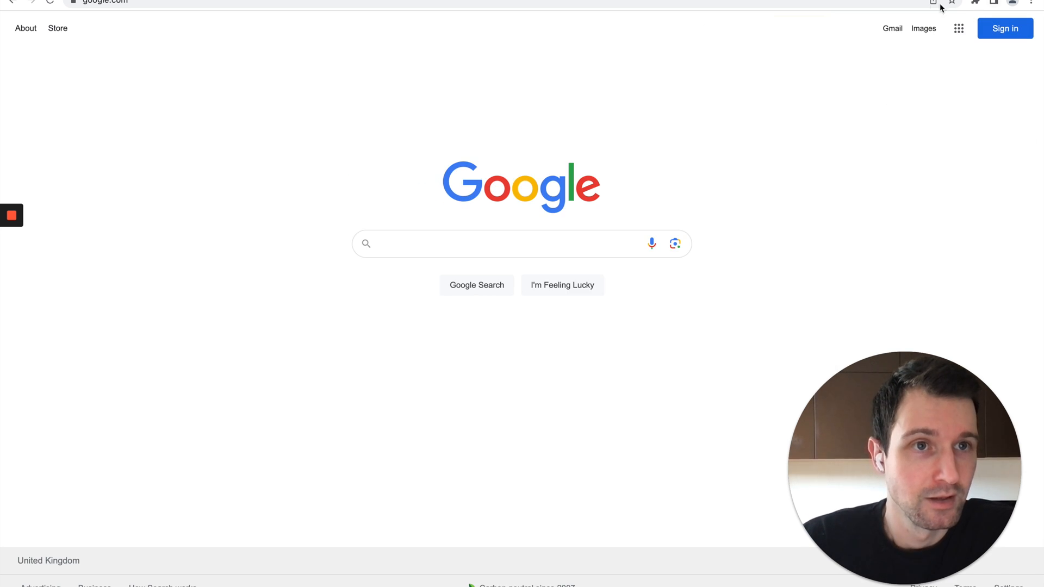
click(994, 5)
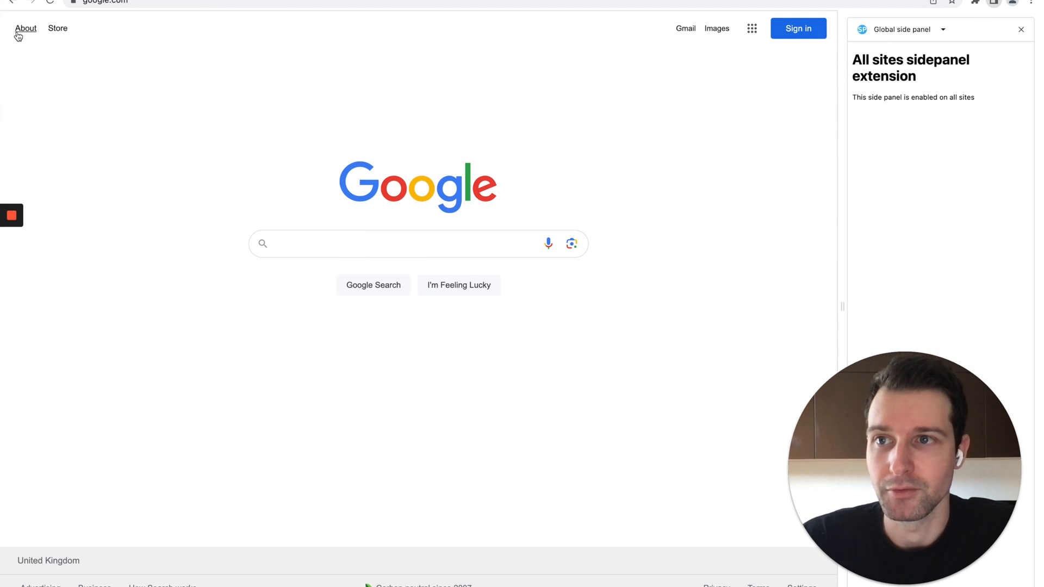
click(26, 28)
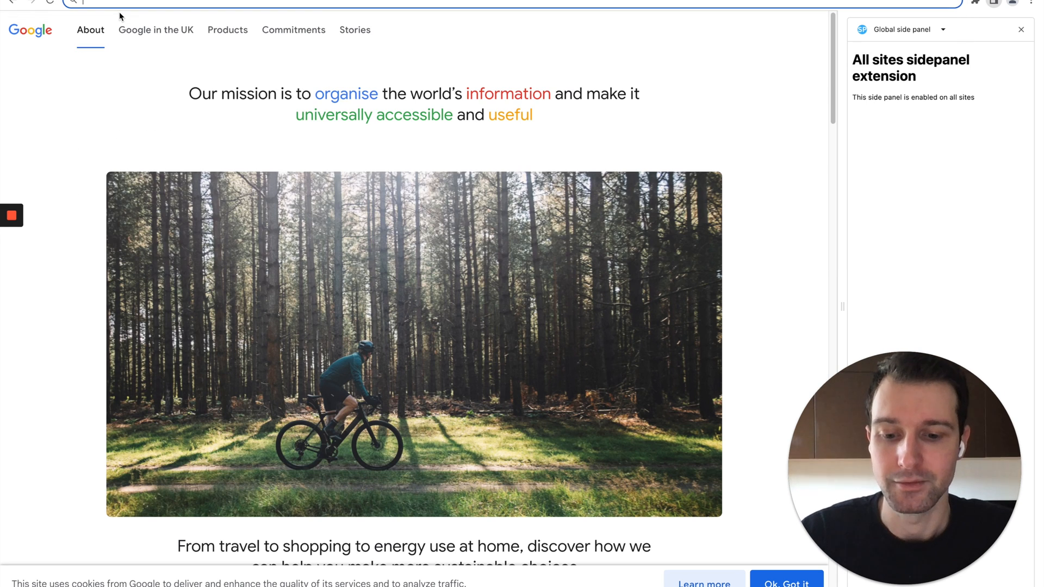
- Navigate to the Chrome Developers blog with the global side panel still open
text(google)
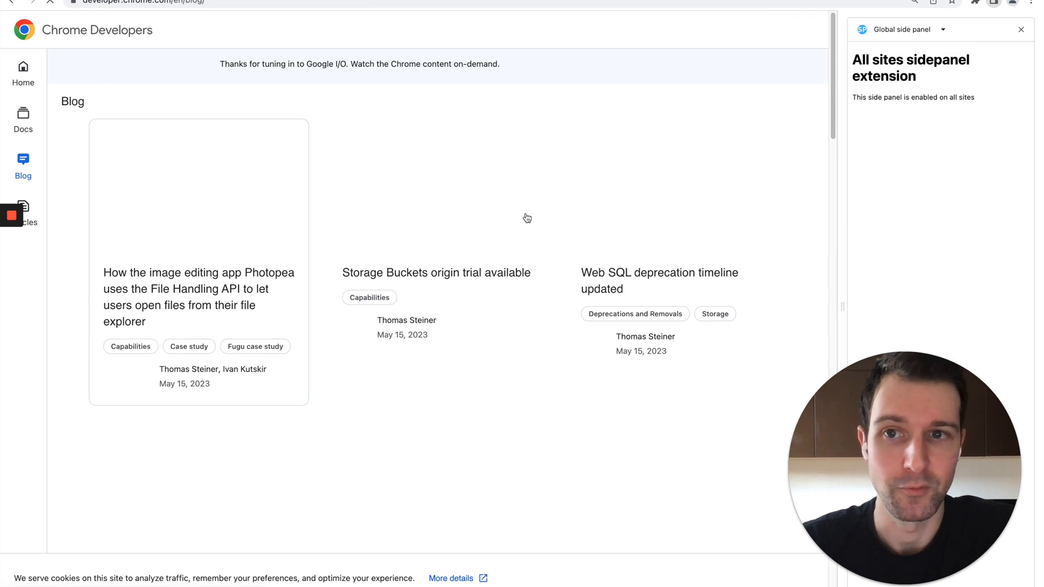
click(199, 297)
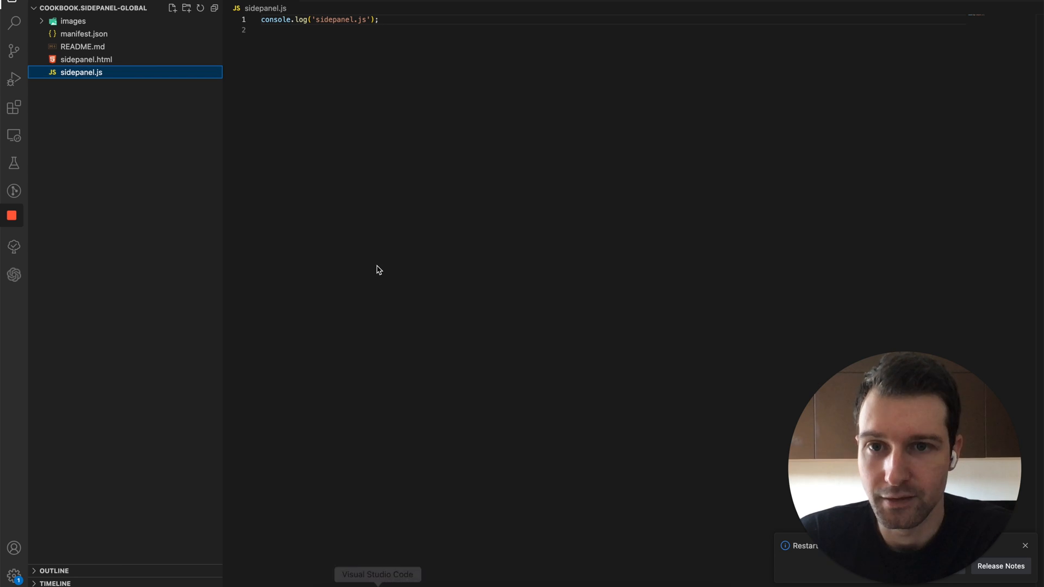
mouse_move(96, 50)
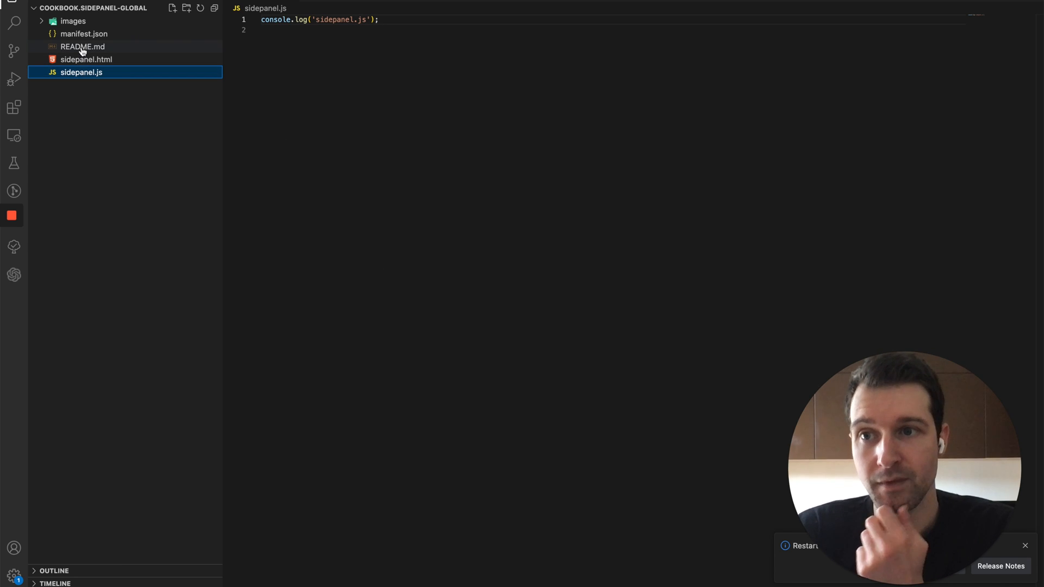
- Show manifest.json and highlight its side_panel block declaring default_path sidepanel.html
click(71, 34)
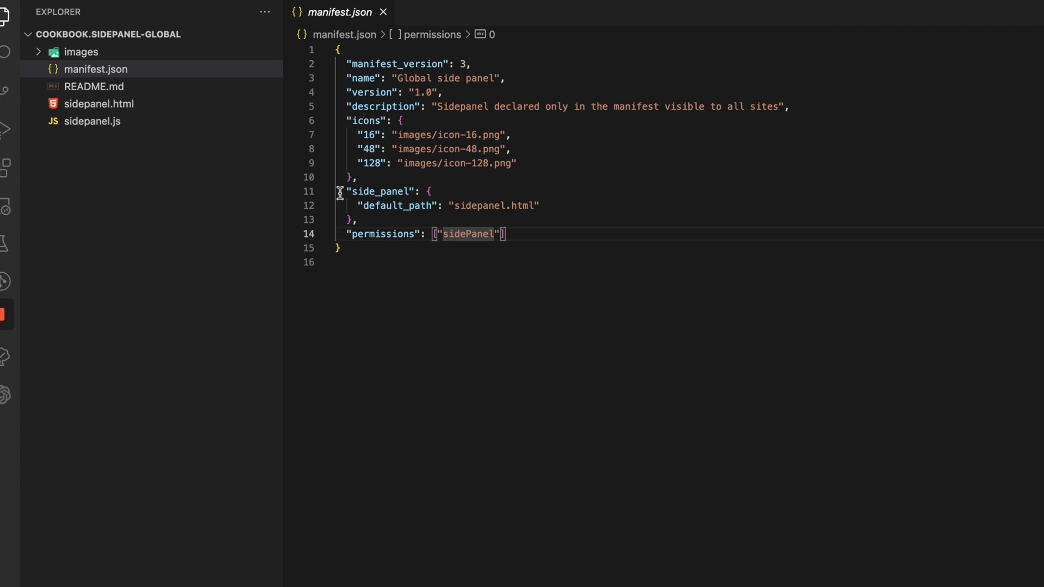
drag(342, 191, 358, 220)
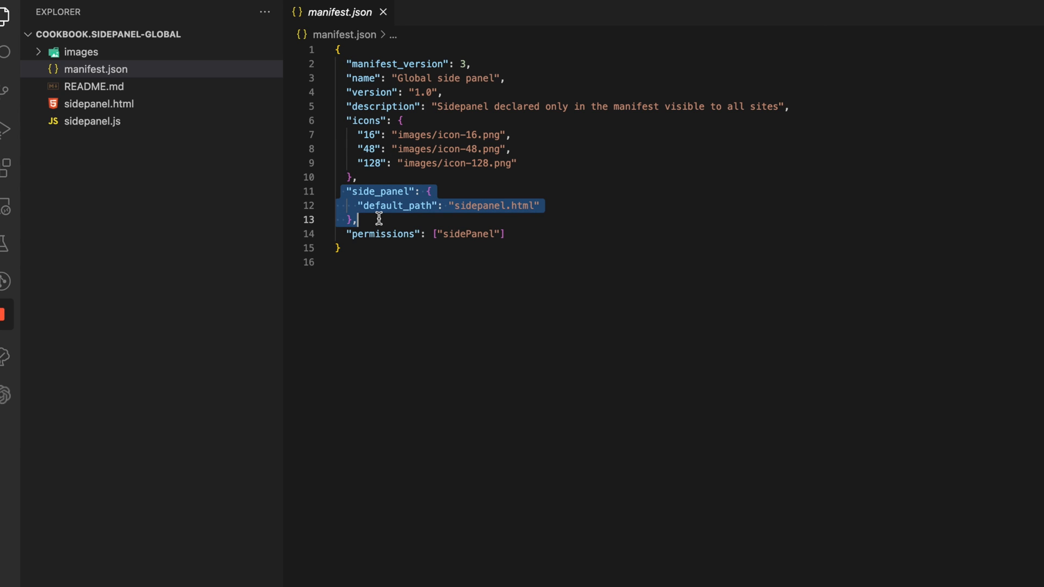
mouse_move(394, 191)
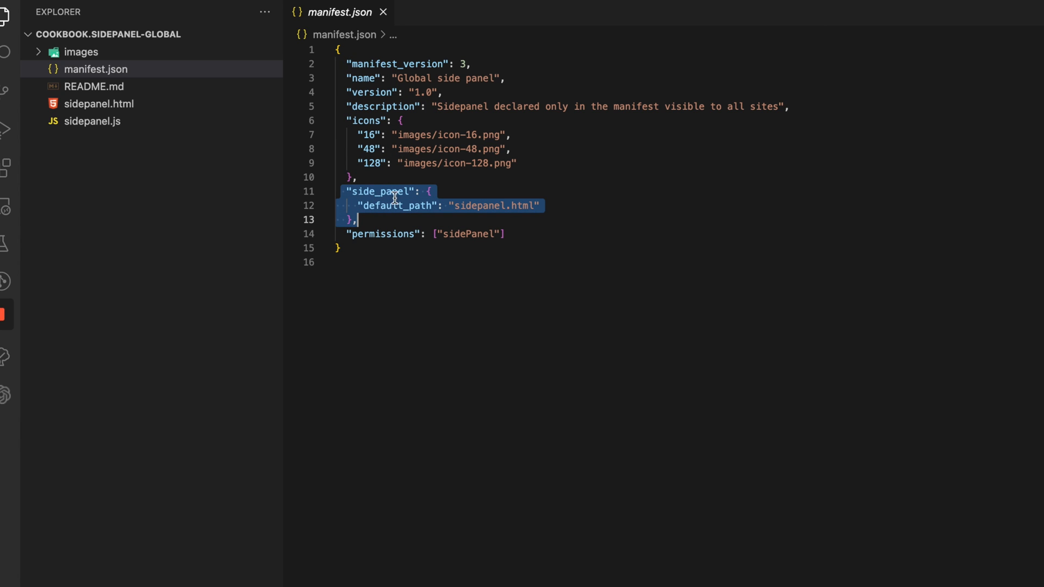
click(379, 192)
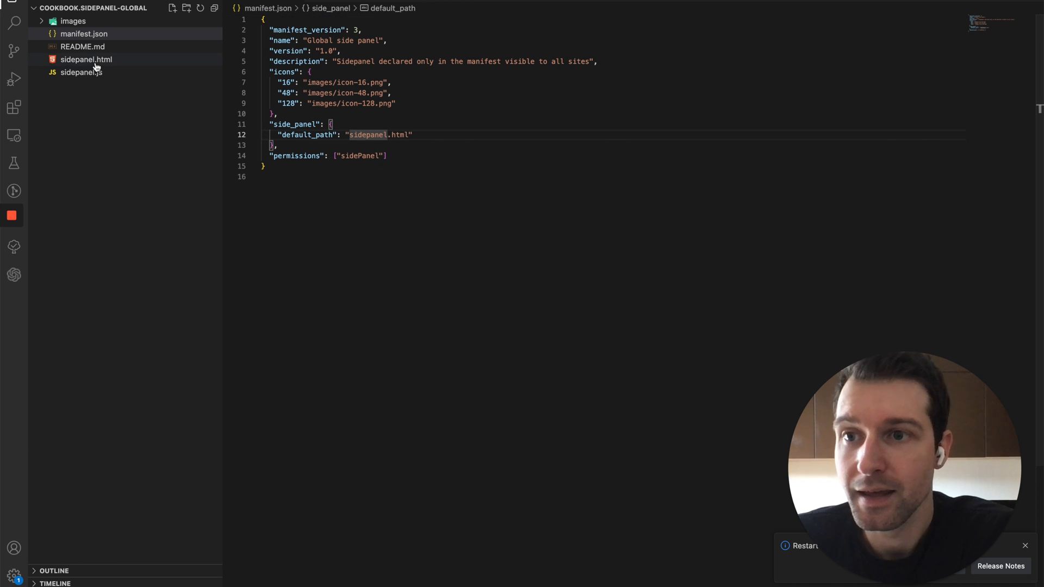
- View sidepanel.html, then sidepanel.js, then the site-specific sample's manifest.json
click(91, 58)
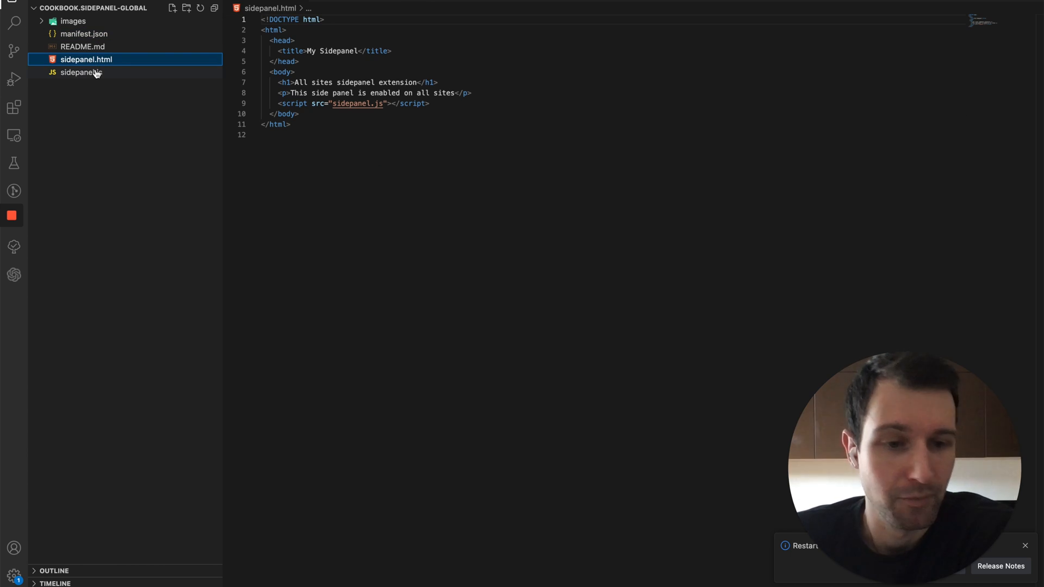
mouse_move(96, 75)
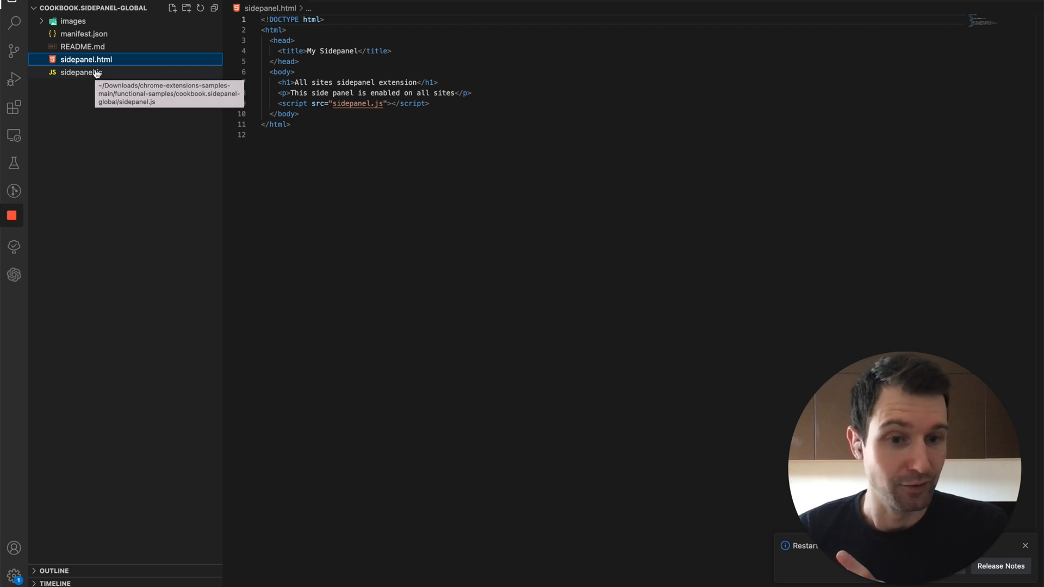
click(78, 72)
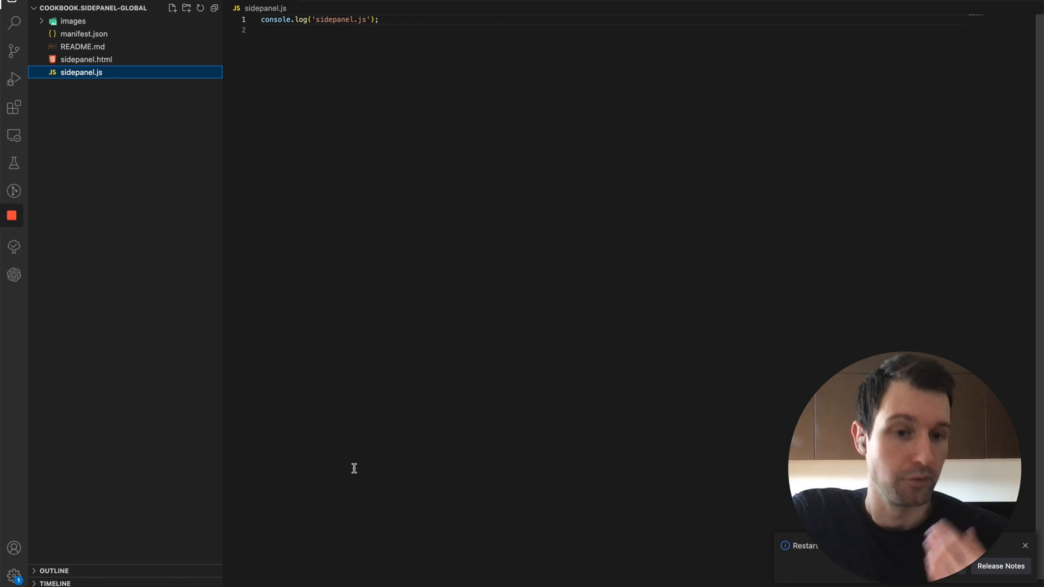
click(79, 60)
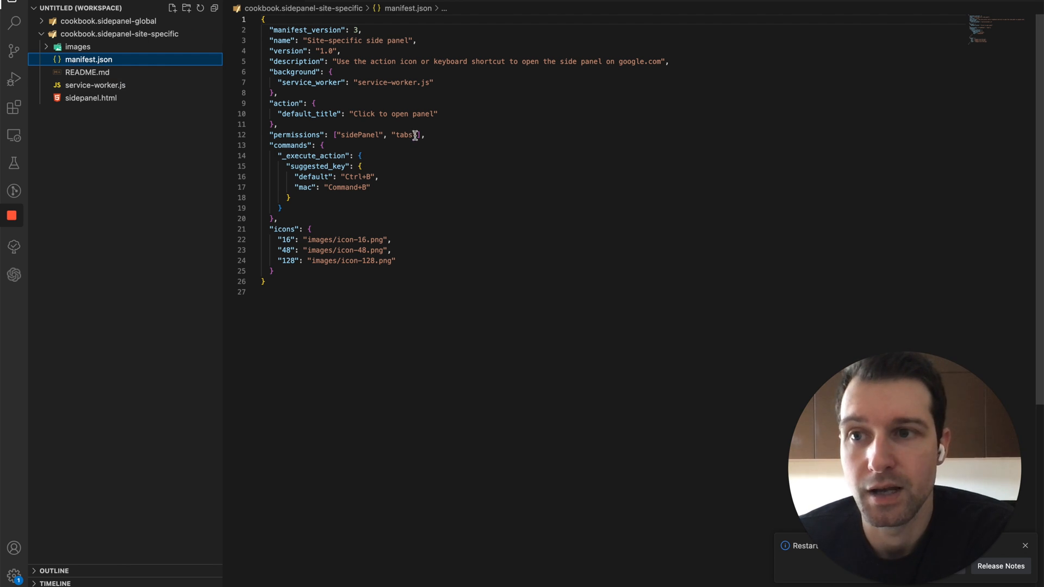
- Highlight the tabs permission, then show service-worker.js enabling the panel only on google.com
double_click(406, 135)
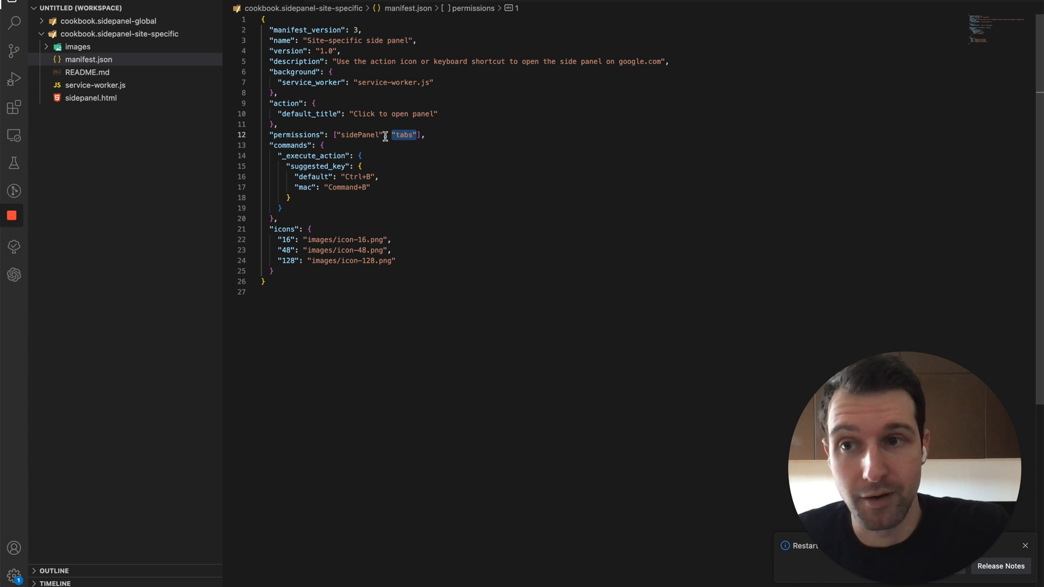
click(84, 85)
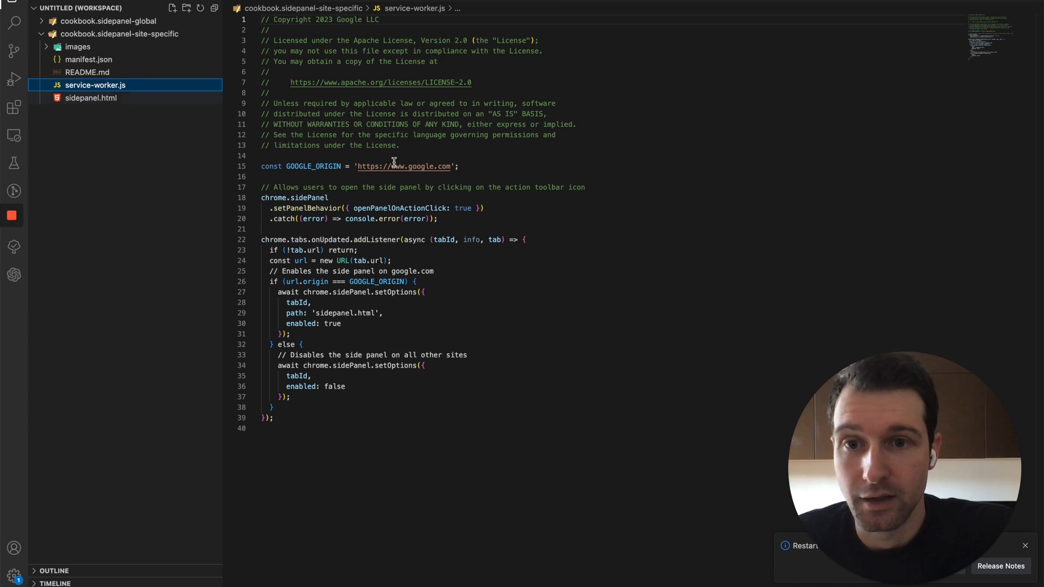
mouse_move(343, 239)
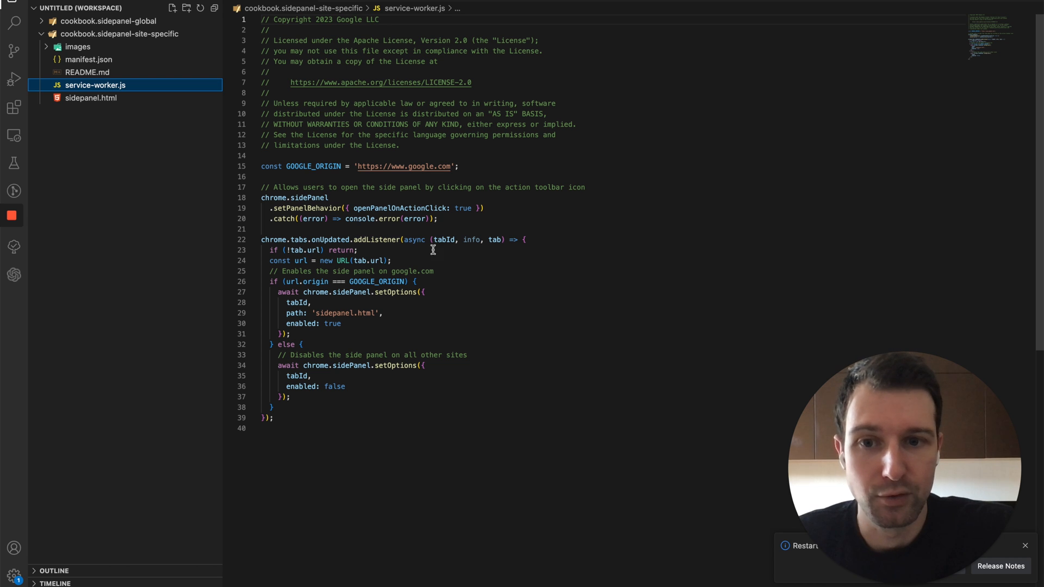
mouse_move(444, 239)
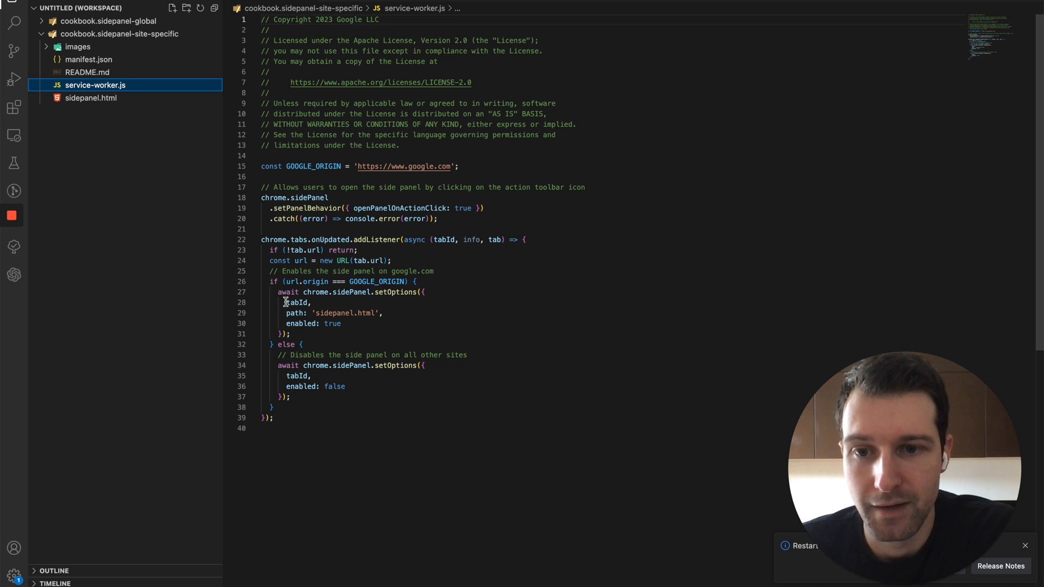
mouse_move(278, 291)
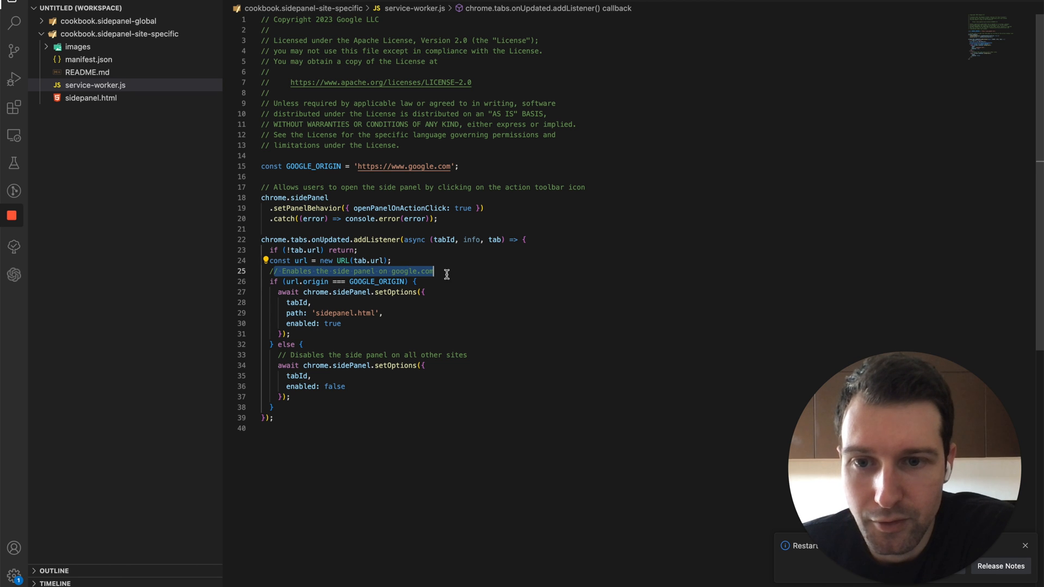
mouse_move(310, 302)
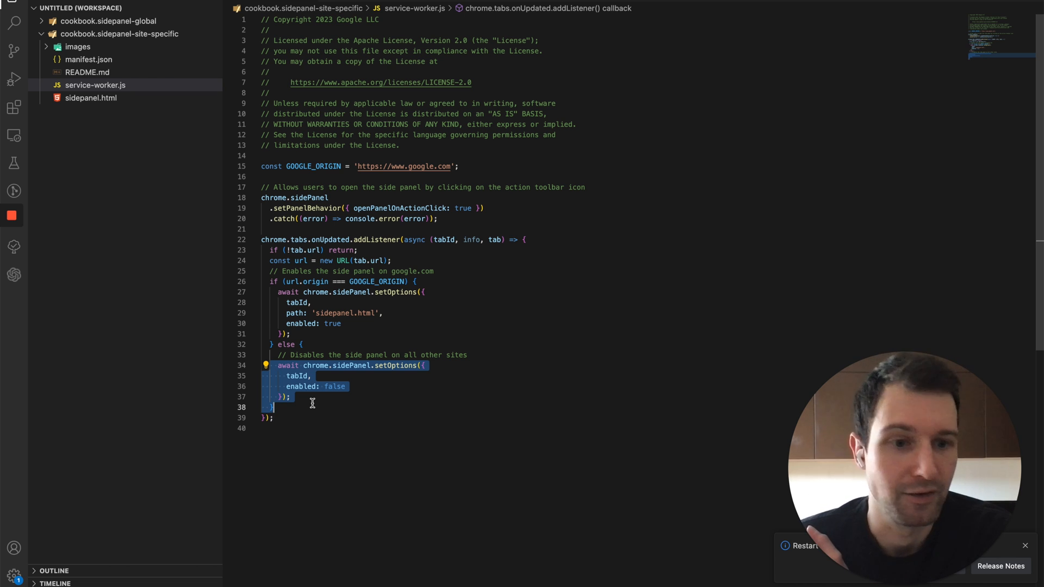
click(85, 85)
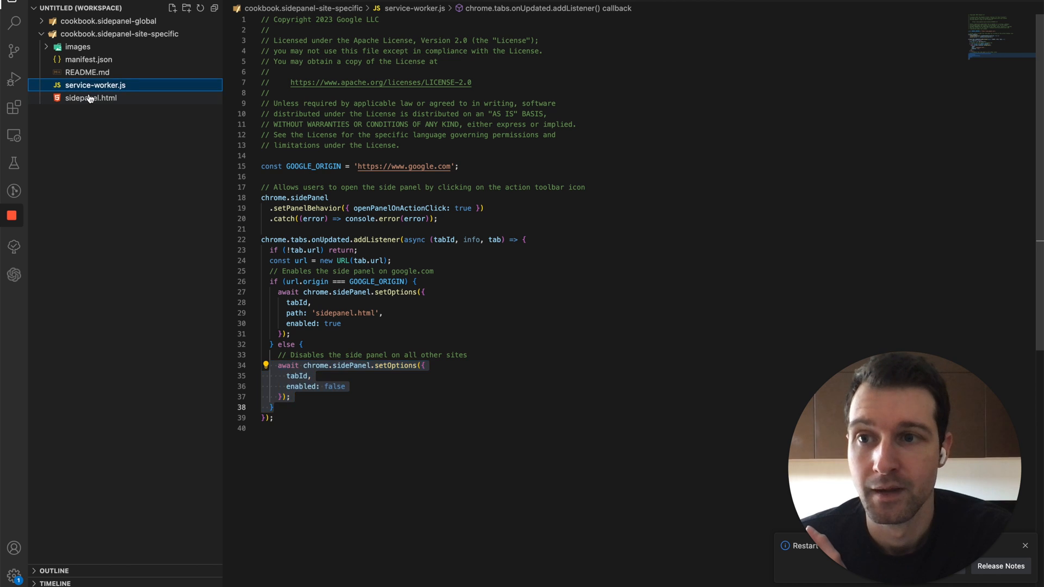
- Show the site-specific sidepanel.html, then return to service-worker.js
click(92, 98)
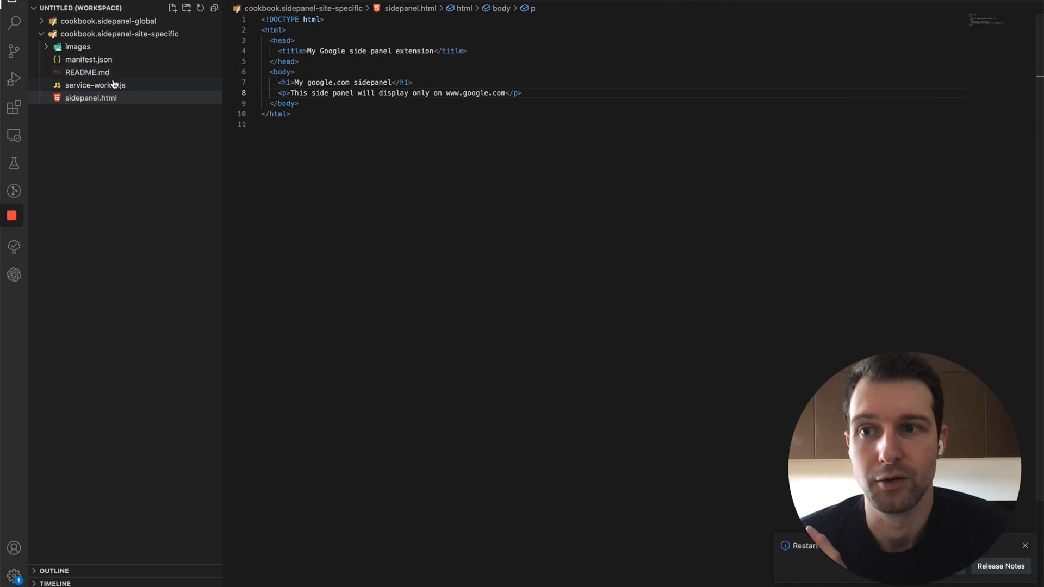
click(96, 85)
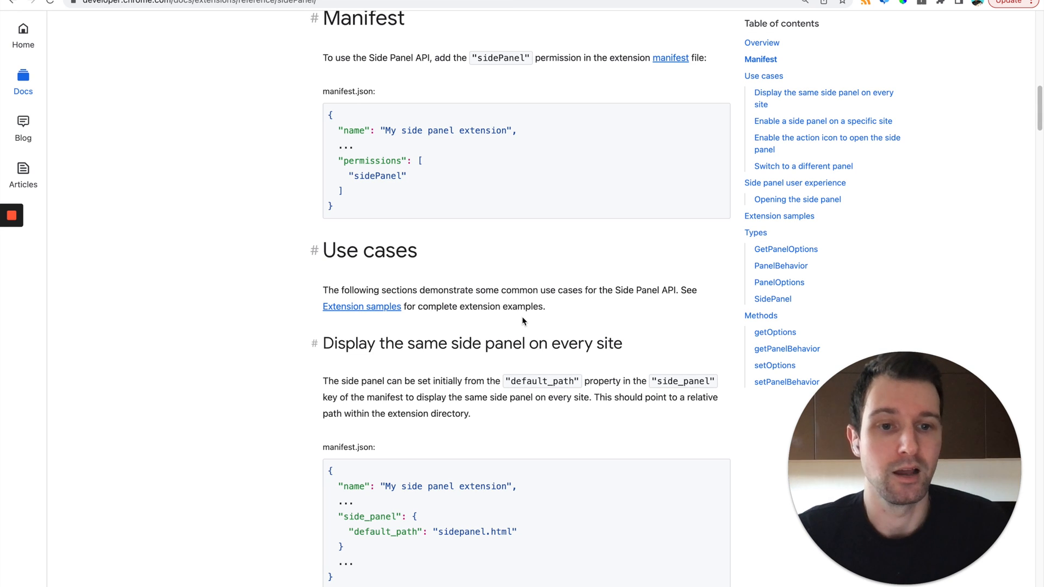
mouse_move(773, 369)
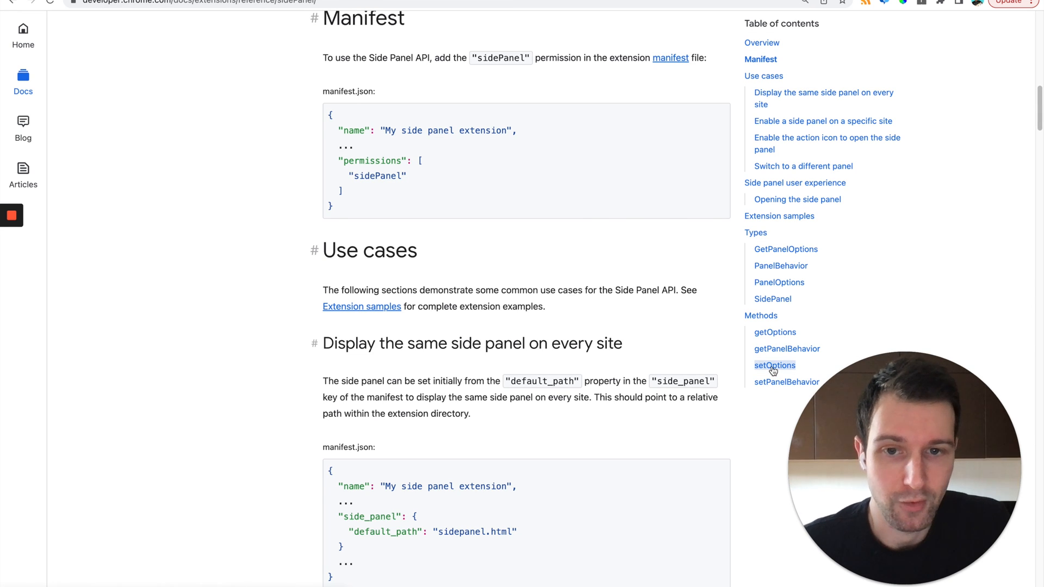
- Jump to setOptions, then the PanelOptions type, highlighting its enabled and path properties
click(775, 366)
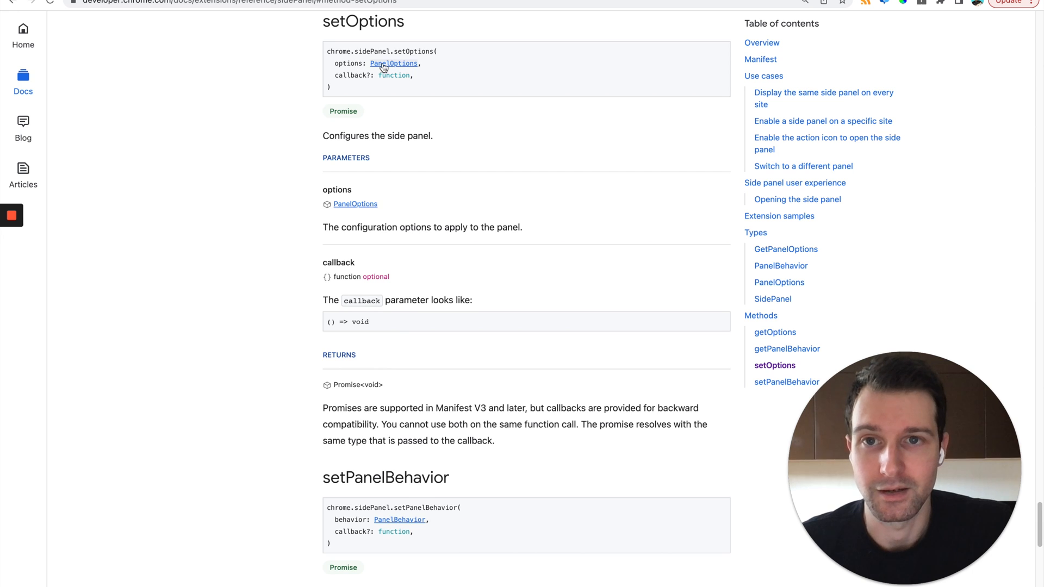
click(394, 63)
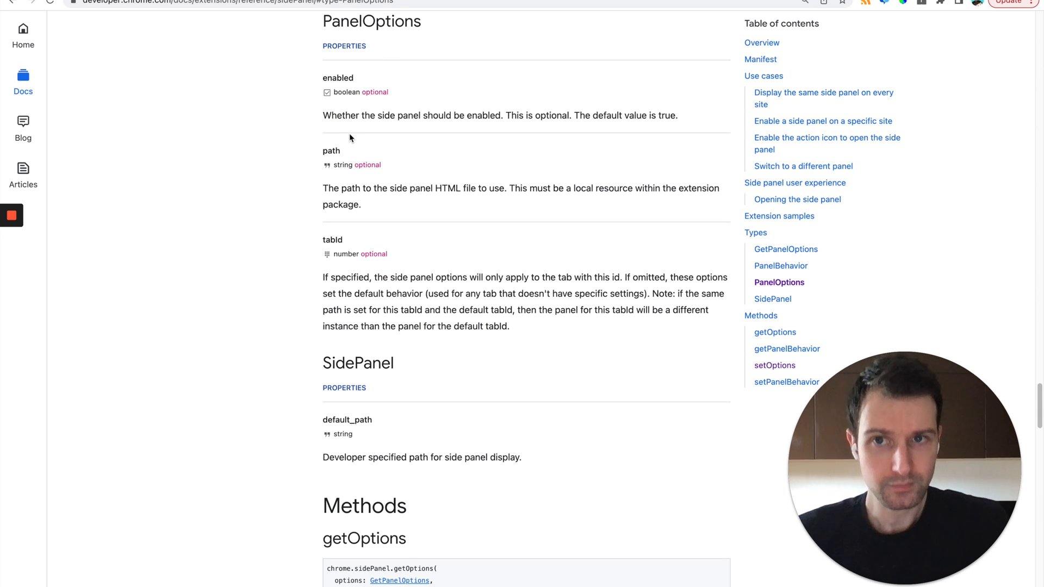
mouse_move(337, 78)
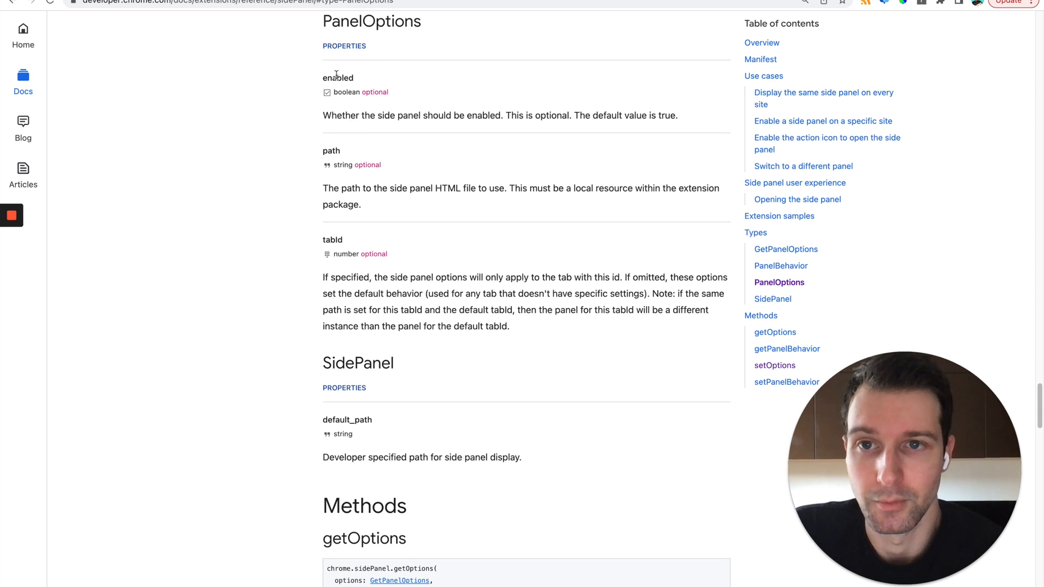
double_click(337, 78)
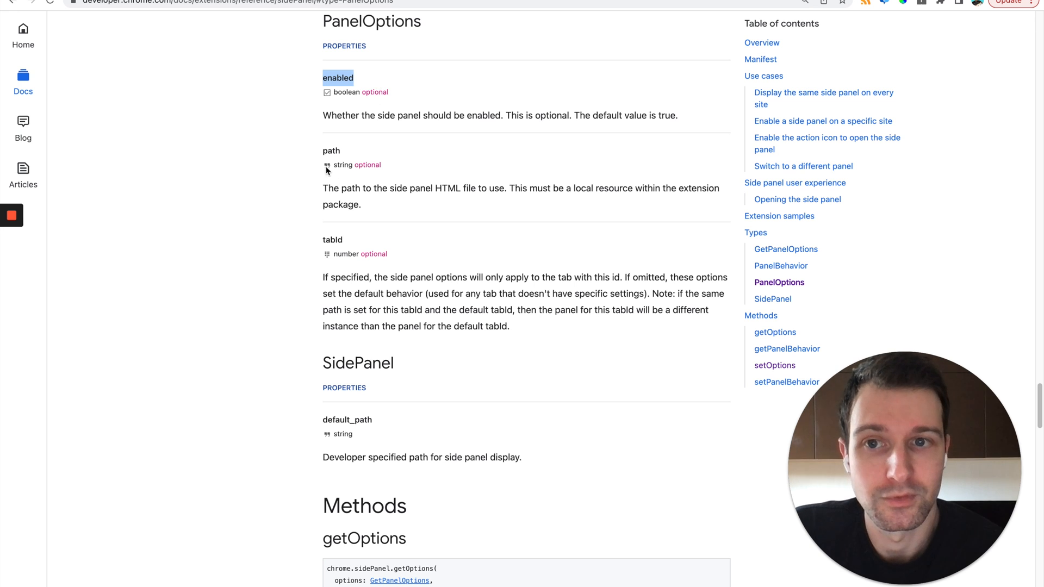
double_click(330, 151)
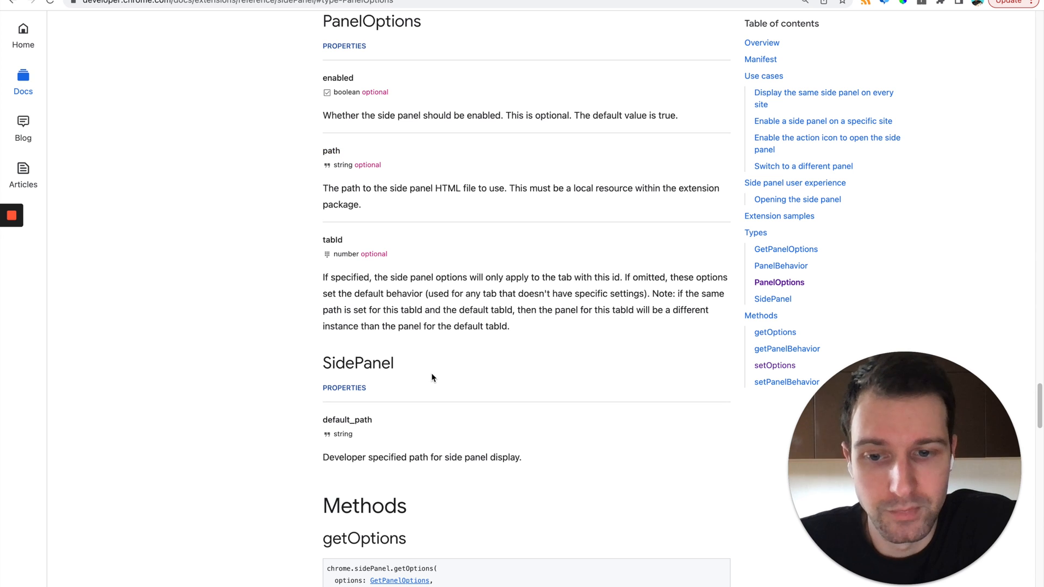
- Jump to the Switch to a different panel example, highlight its onInstalled code, then scroll back to Manifest
scroll(down, 3)
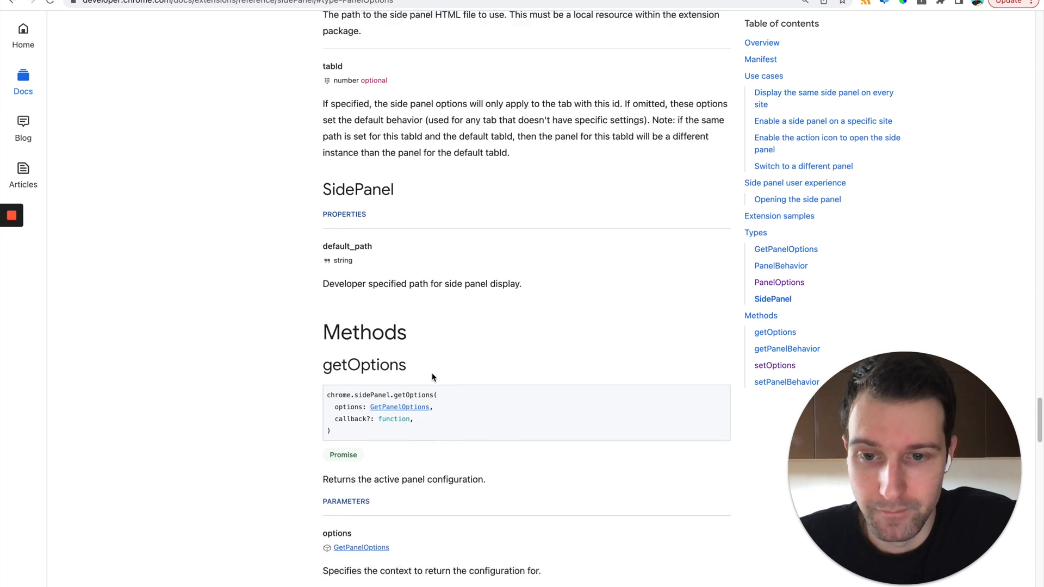
scroll(down, 3)
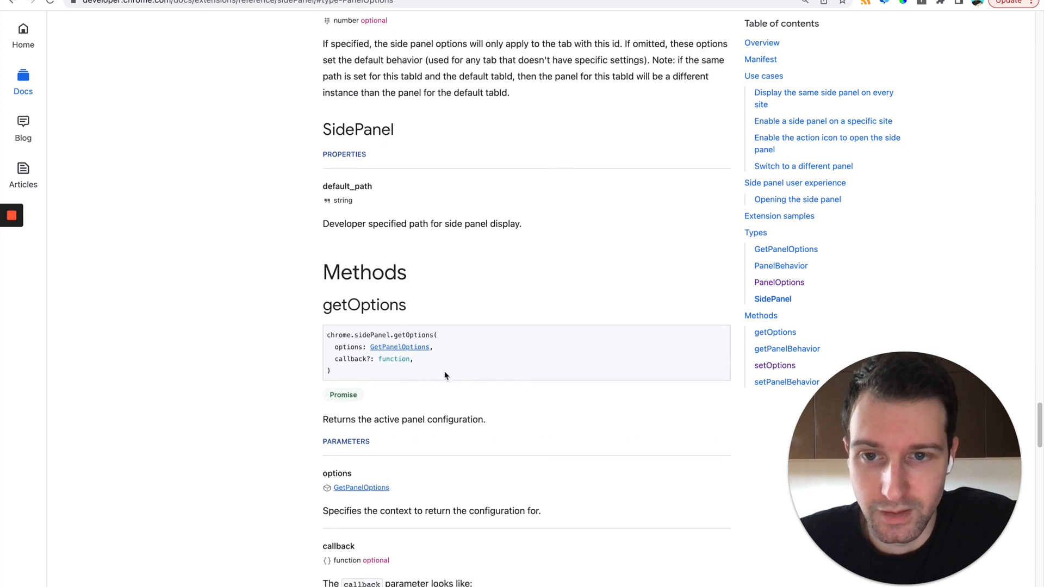
click(803, 165)
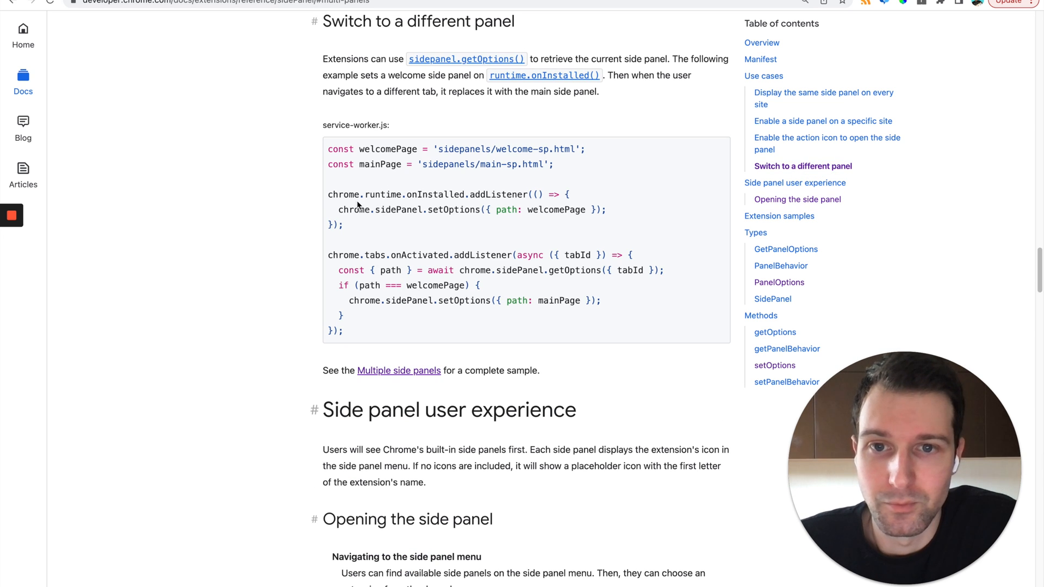
drag(328, 195, 342, 224)
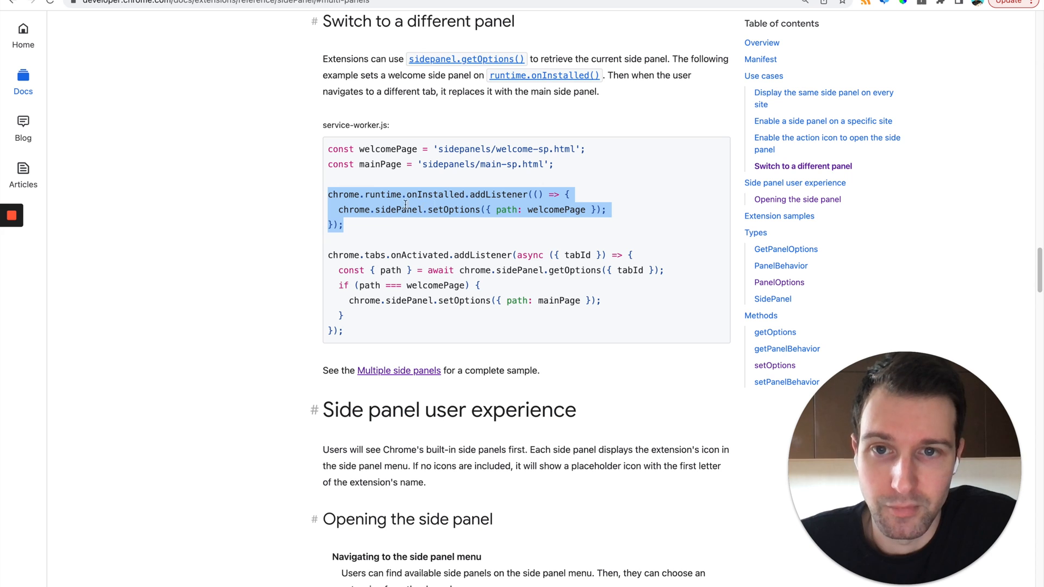
mouse_move(427, 205)
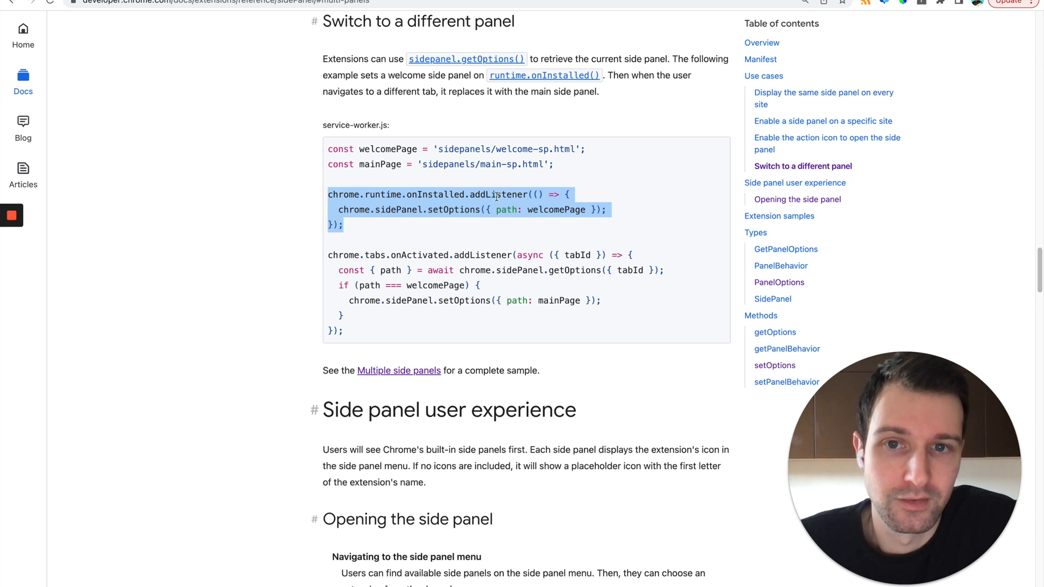
mouse_move(504, 206)
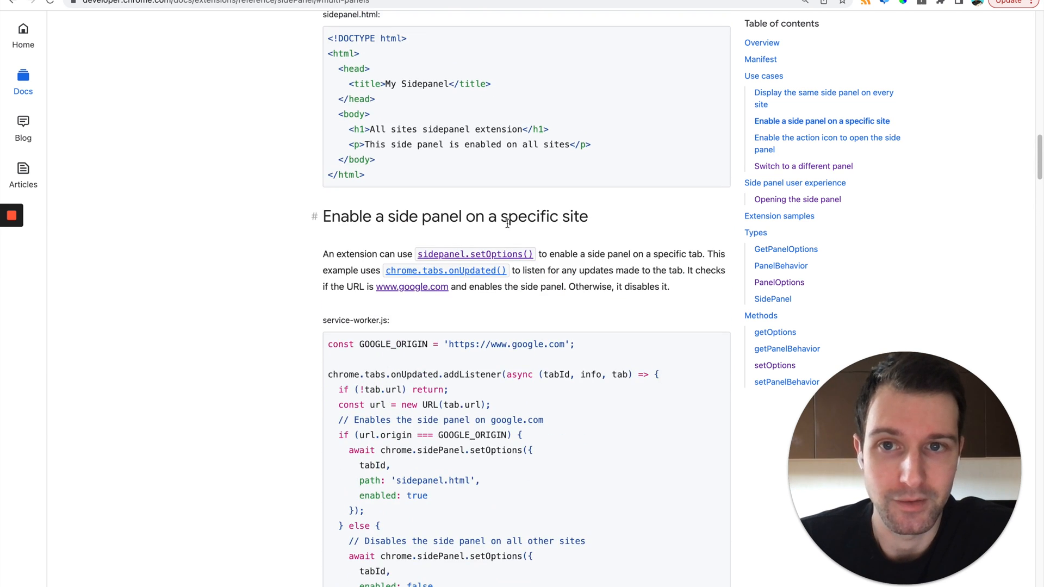
scroll(up, 3)
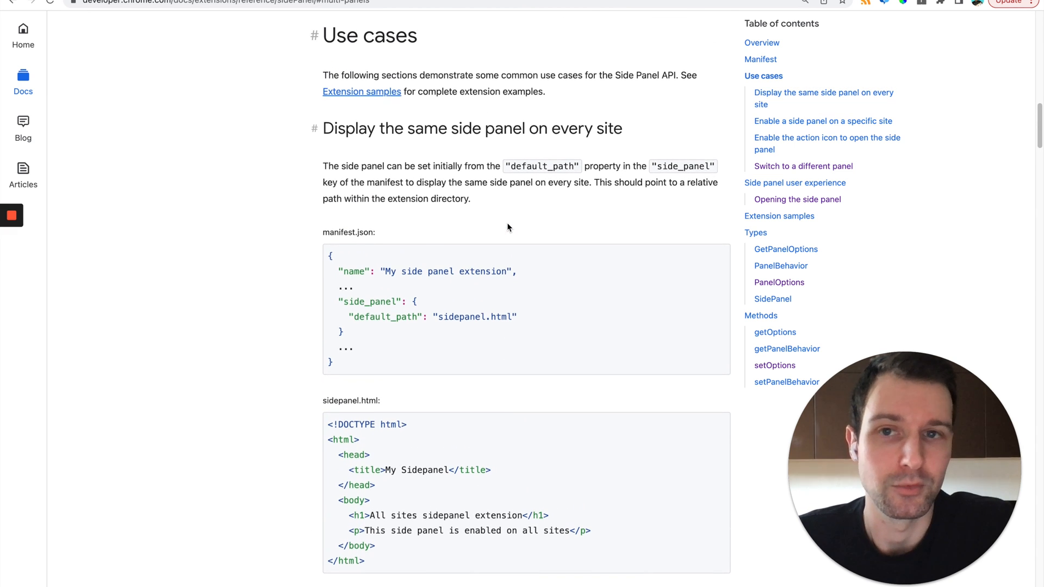
scroll(up, 3)
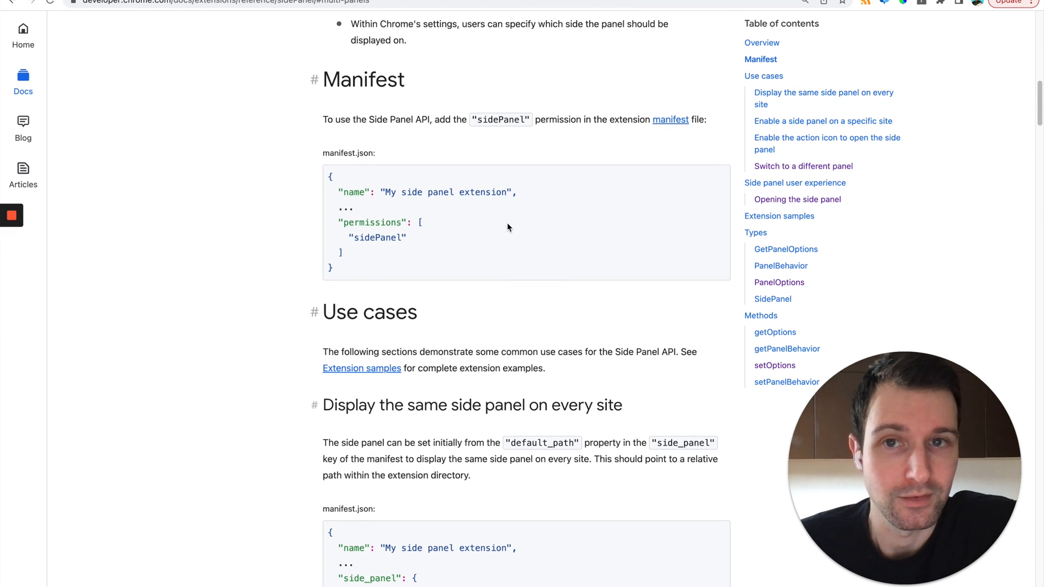